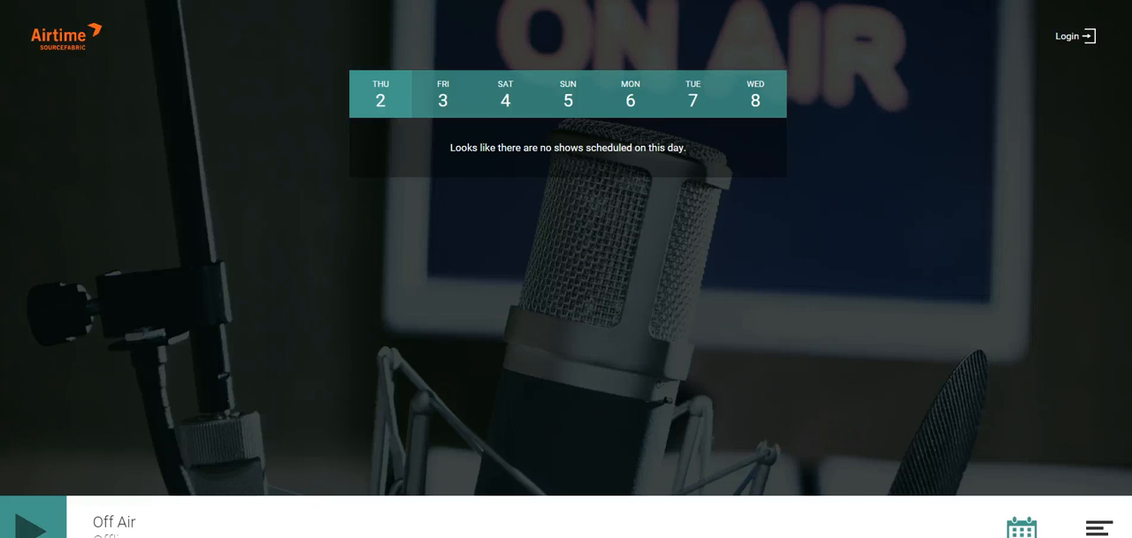
mouse_move(871, 143)
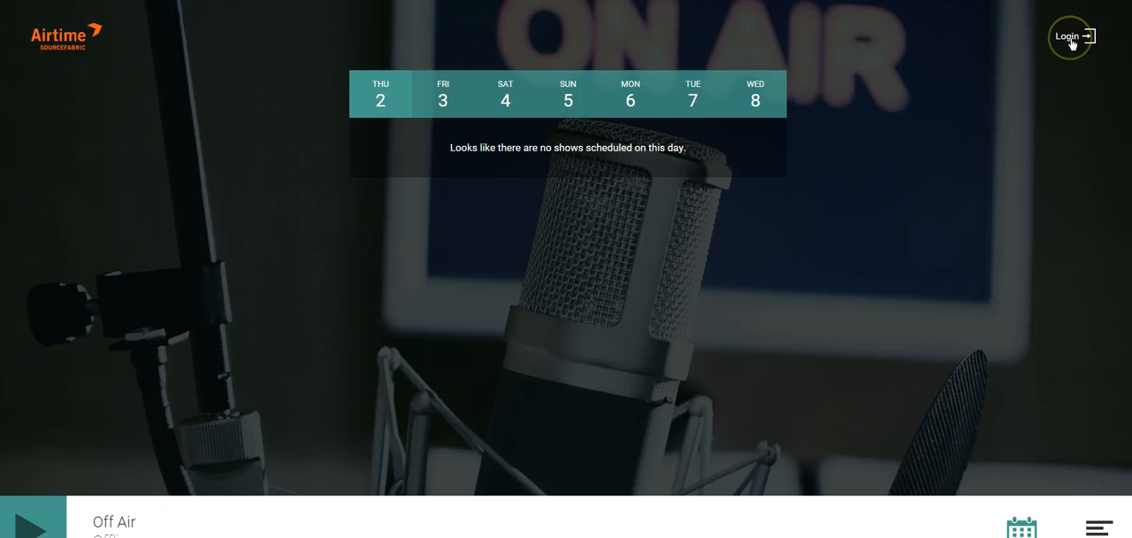
mouse_move(1069, 36)
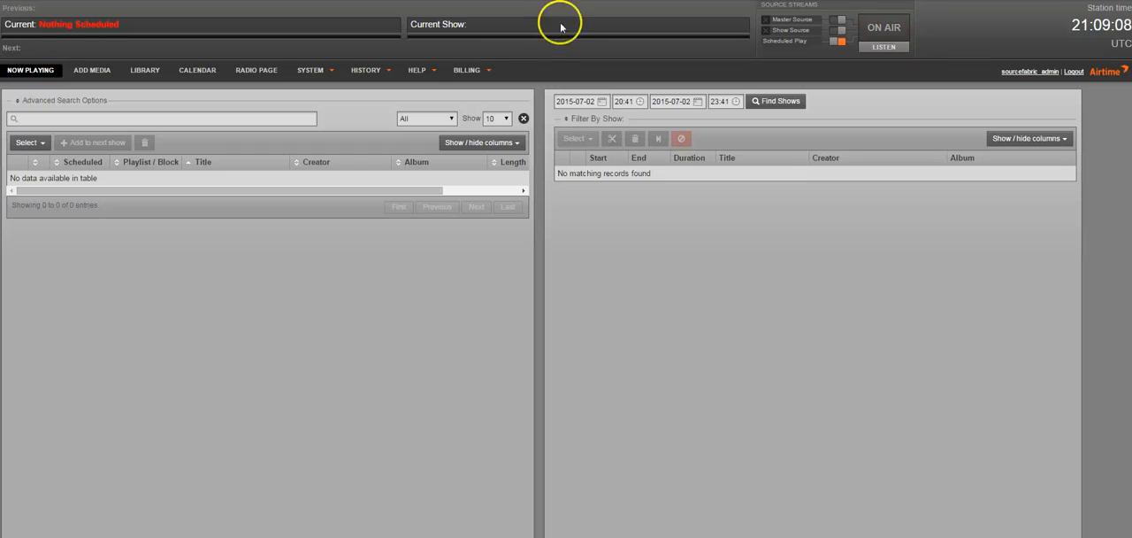
mouse_move(292, 138)
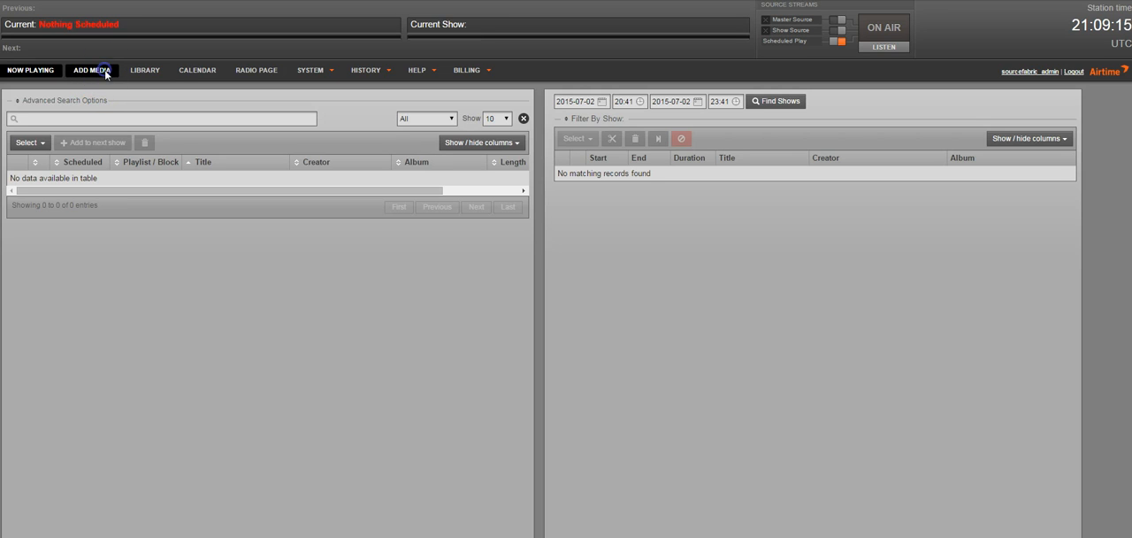
Queue the thirteen Masked Intruder MP3s in Add Media and upload them.
click(92, 71)
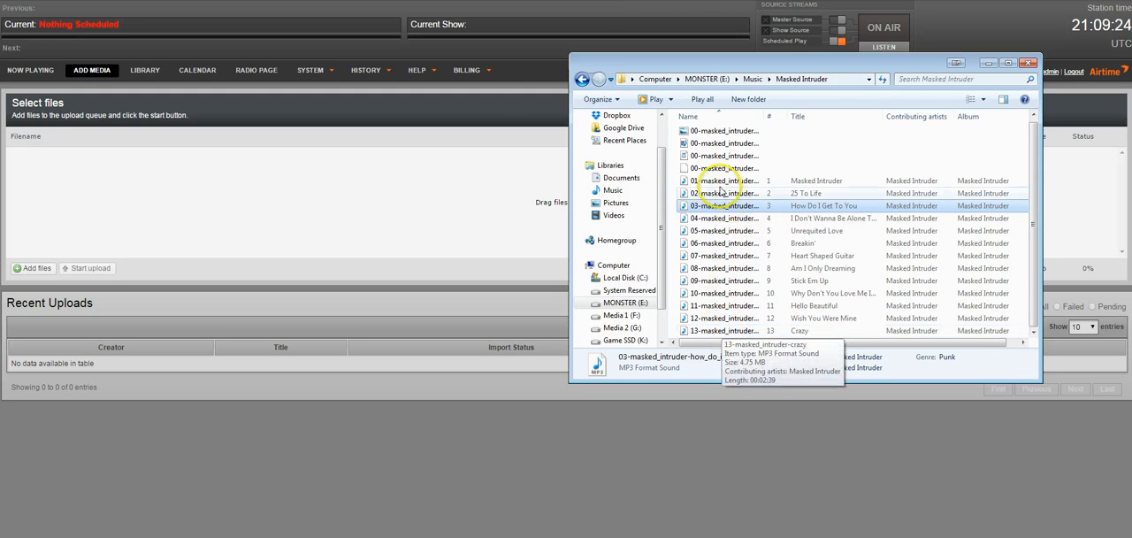
click(725, 180)
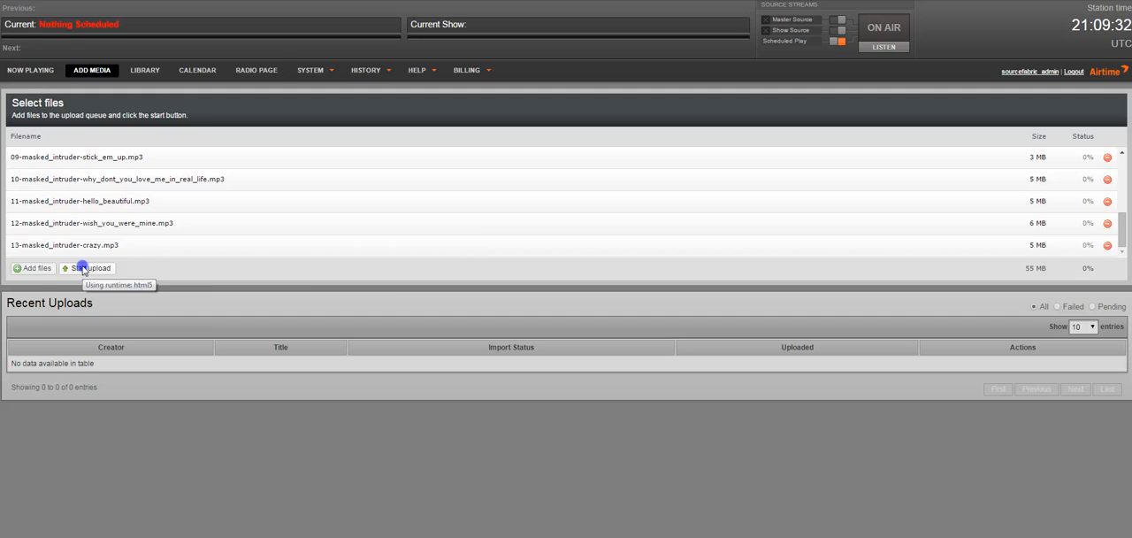
click(88, 269)
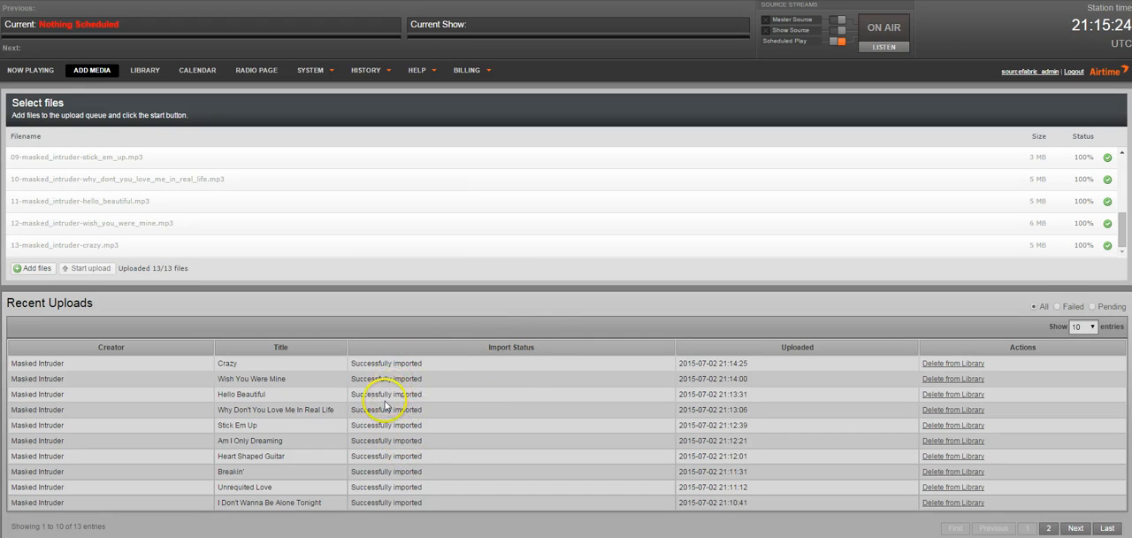
mouse_move(304, 92)
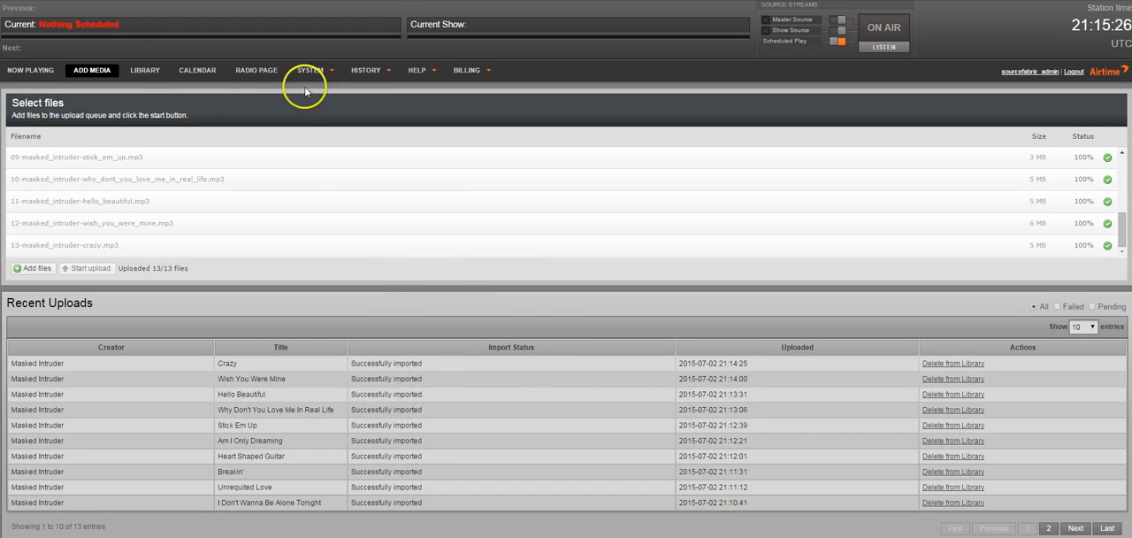
Start a new playlist in the Library's Media Builder and name it Masked Intruder.
click(145, 71)
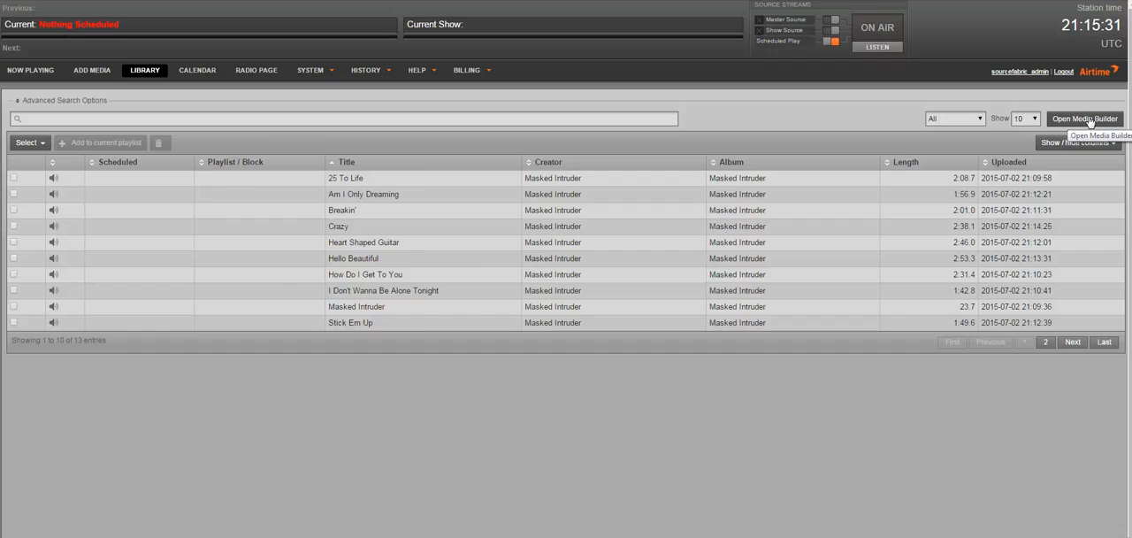
click(1085, 119)
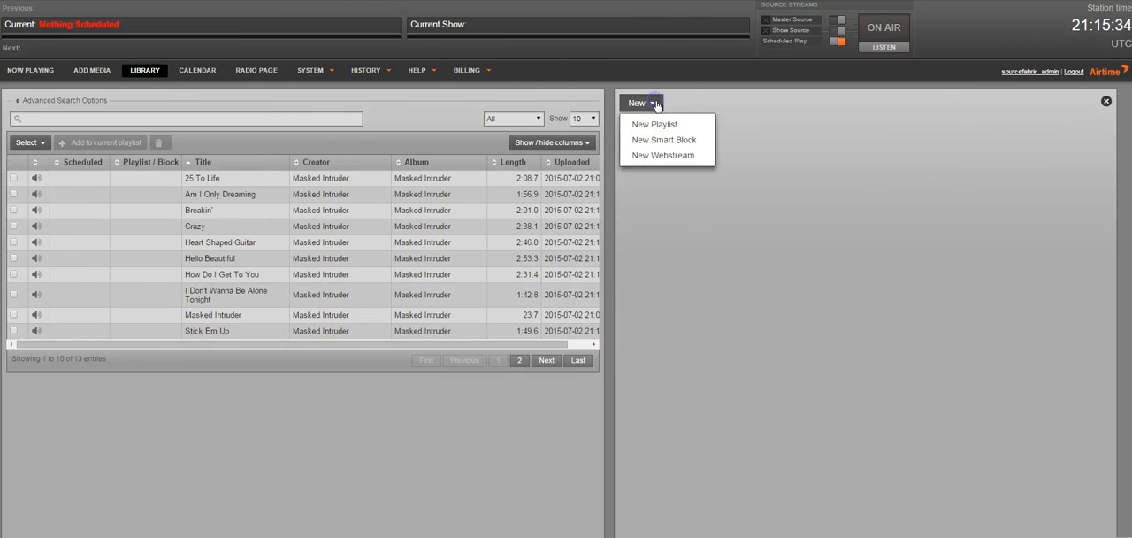
click(655, 124)
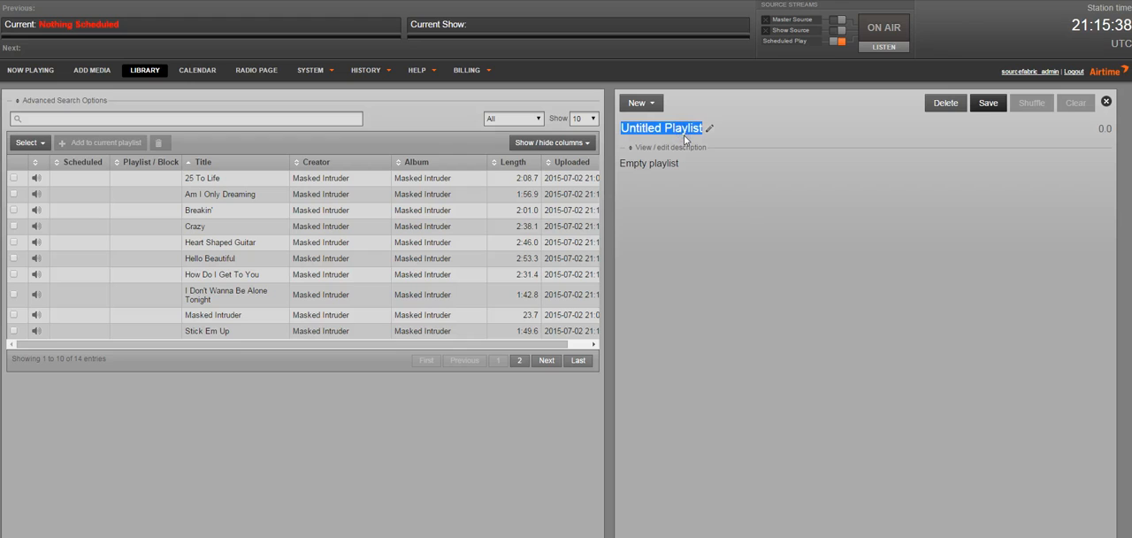
text(Masked Intruder)
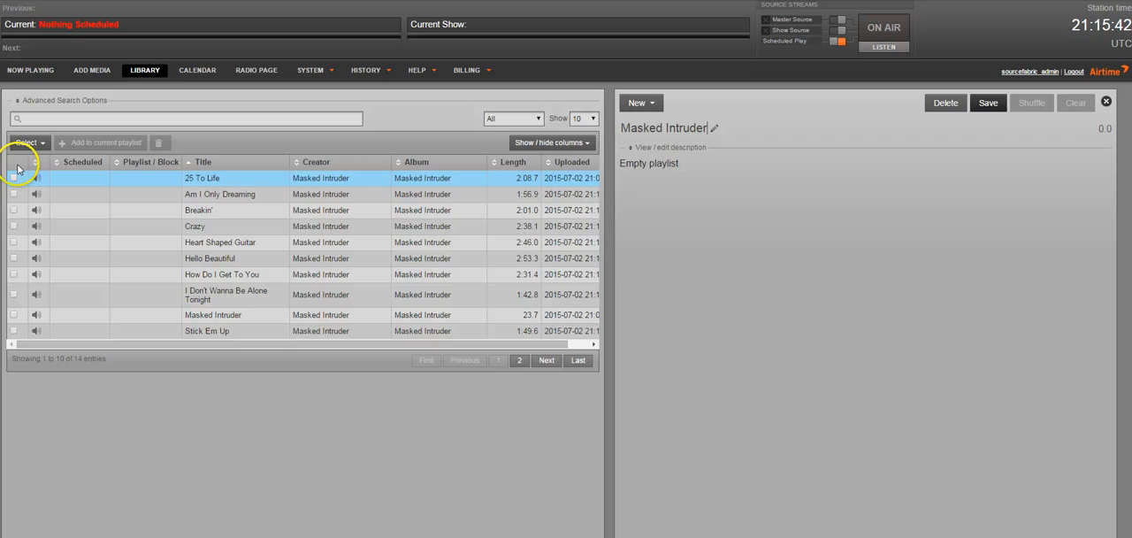
Fill the playlist with all the album tracks to about 1:02:34 and save it.
click(14, 177)
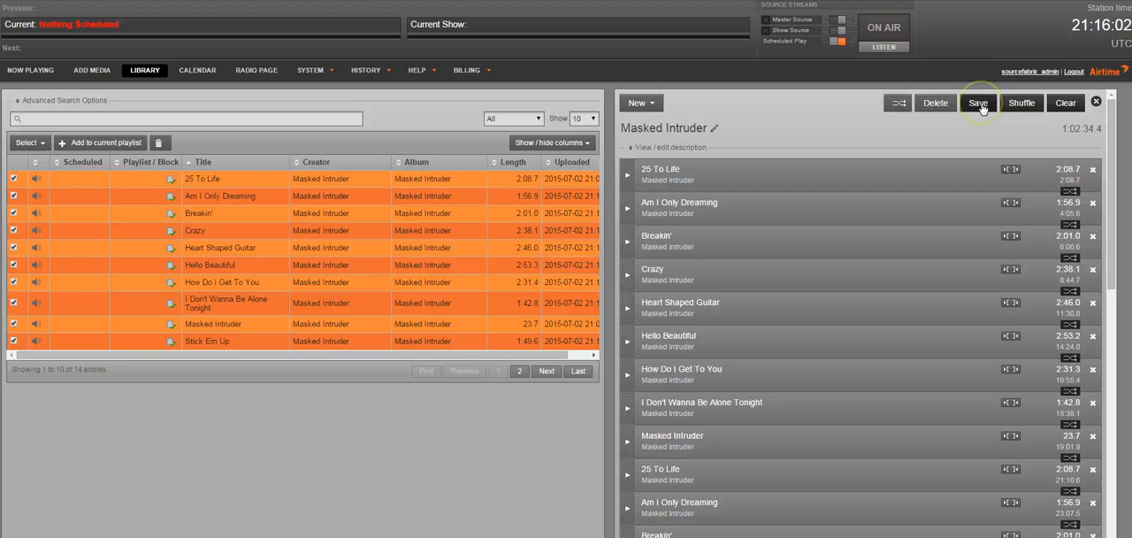
click(978, 103)
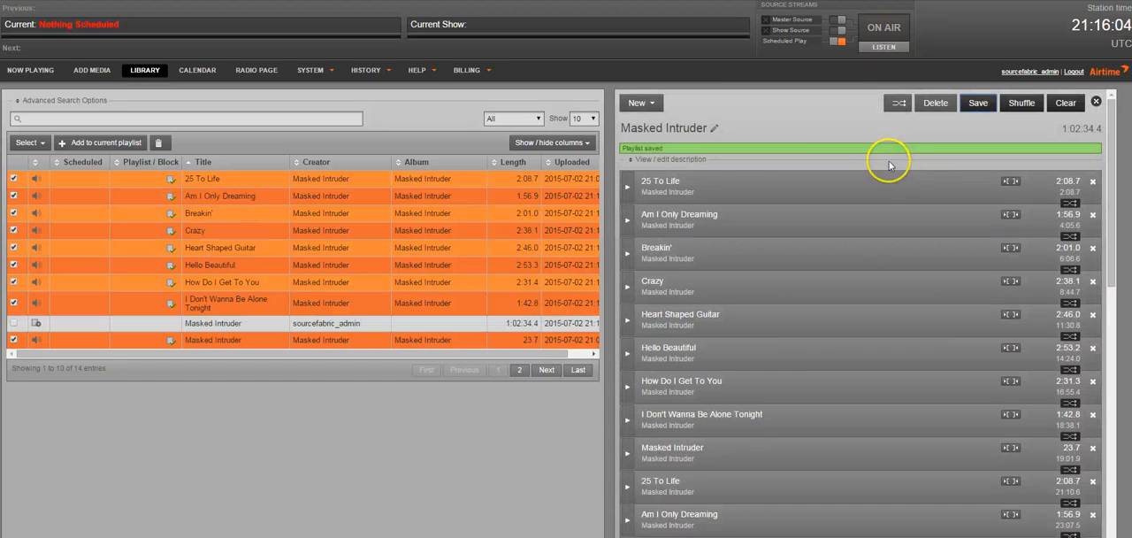
mouse_move(244, 145)
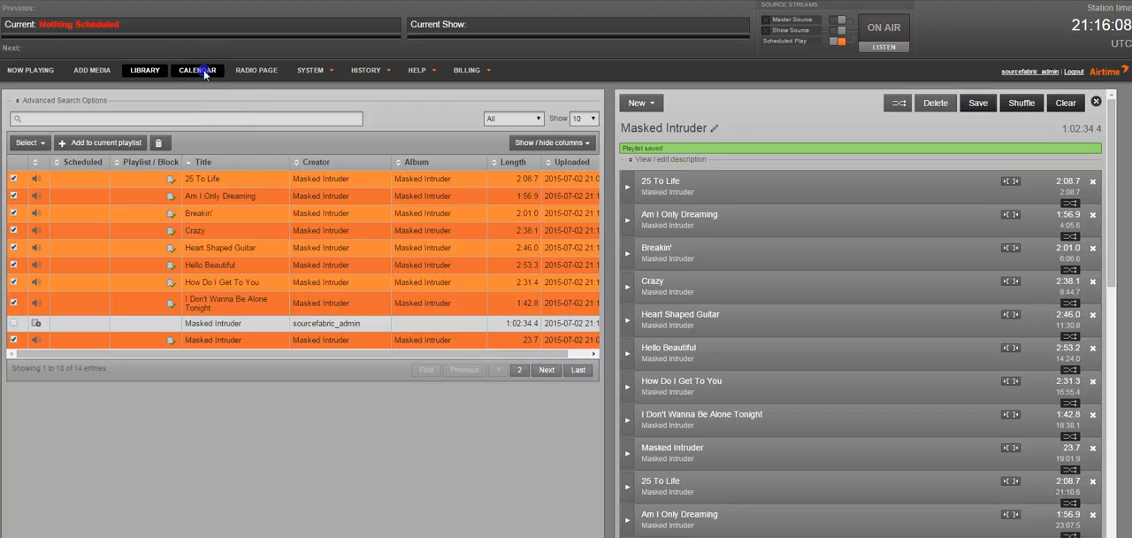
Begin a new show on the calendar named Masked Intruder.
click(197, 71)
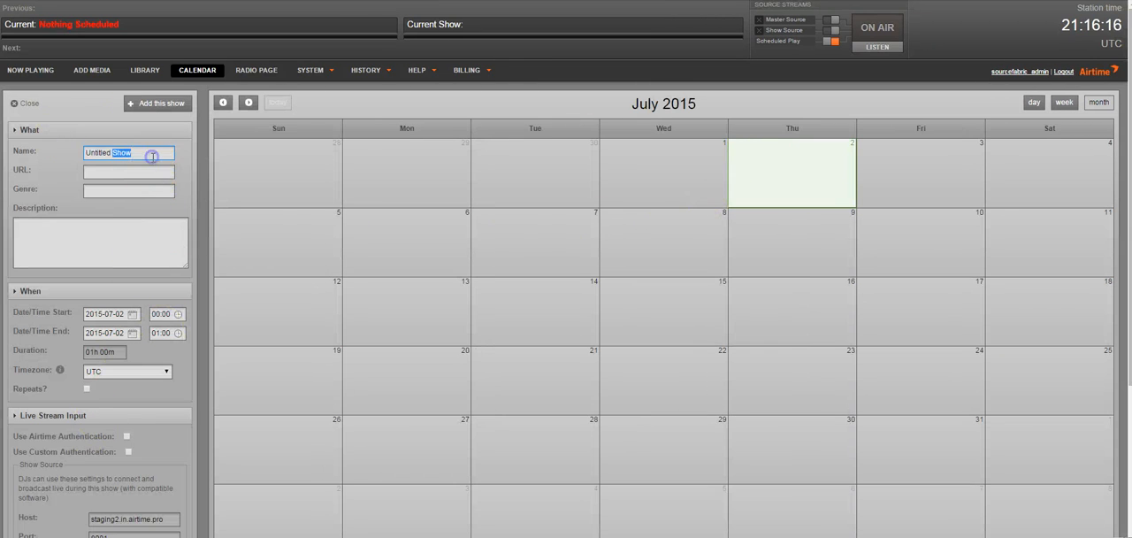
text(Masked)
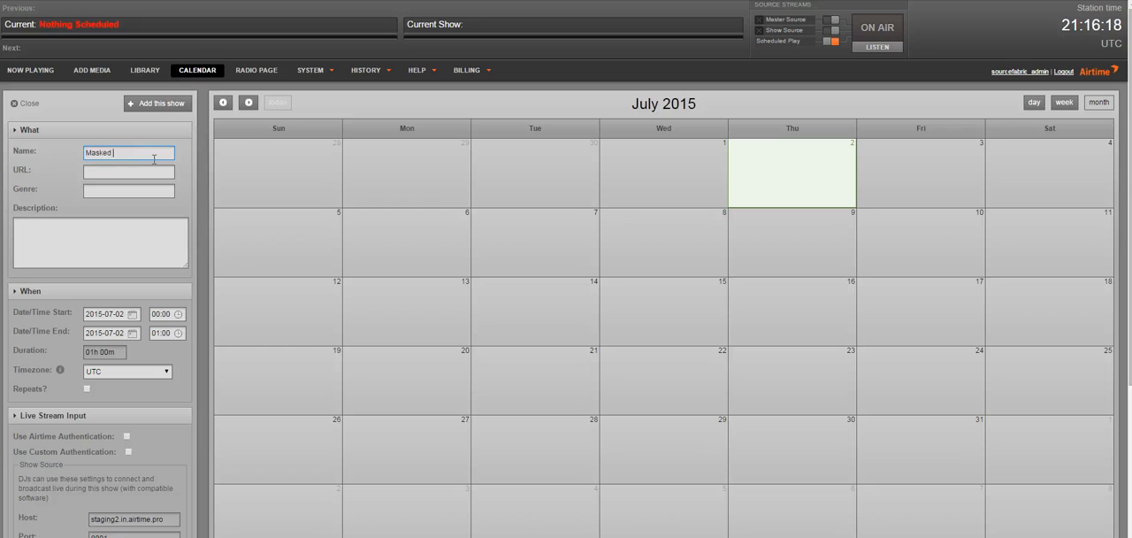
text(Intruder)
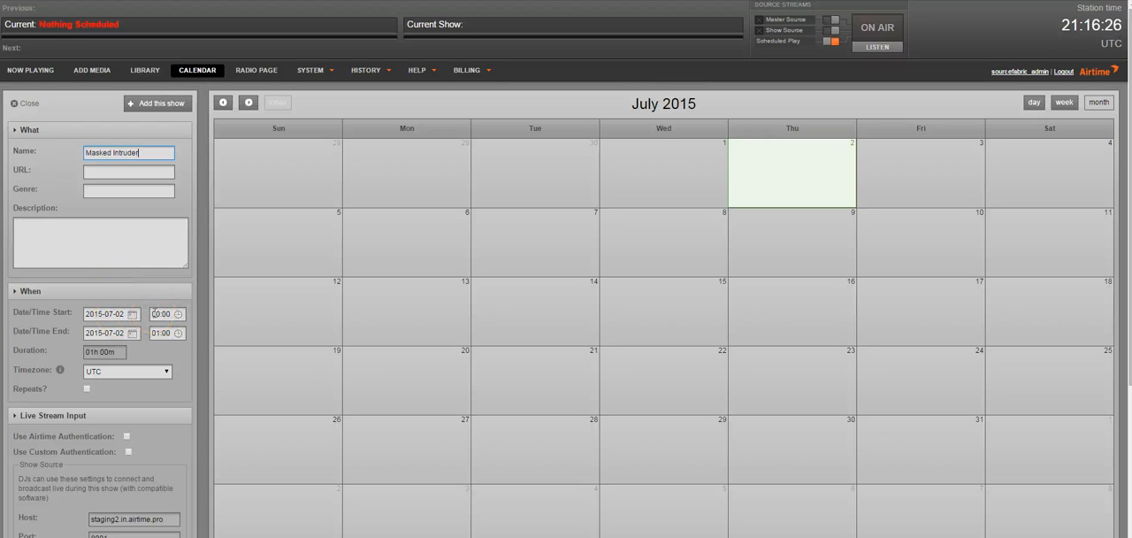
Set the show for 2015-07-02 from 21:20 to 22:00, non-repeating, in UTC.
click(166, 313)
text(21:20)
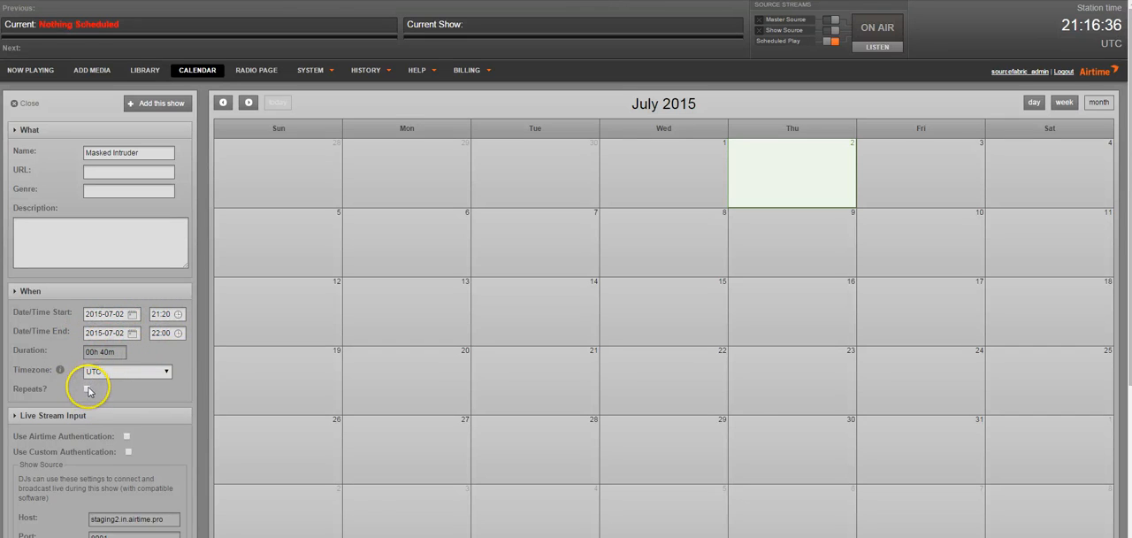
click(86, 389)
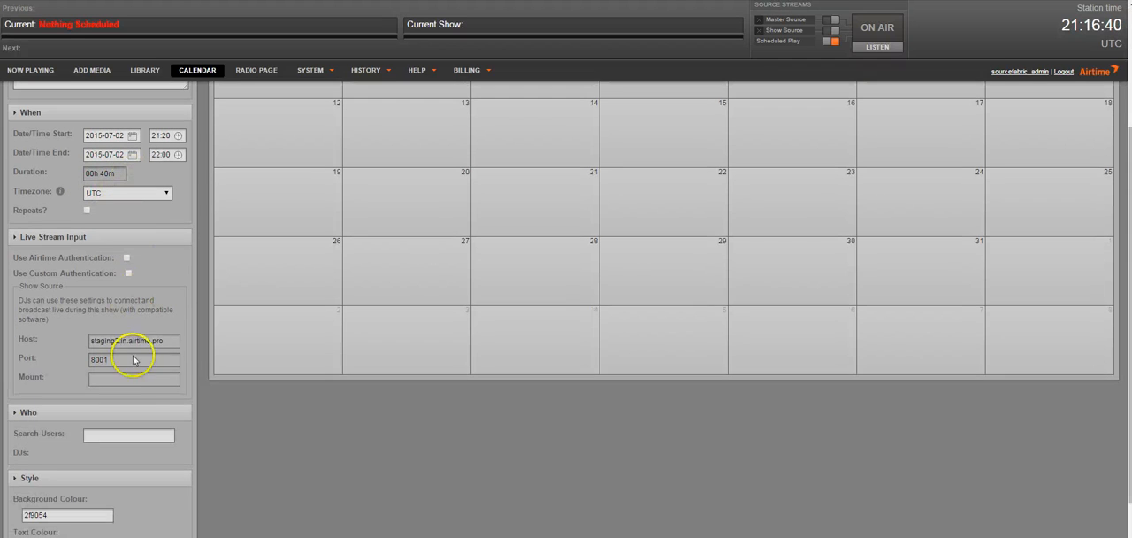
scroll(down, 3)
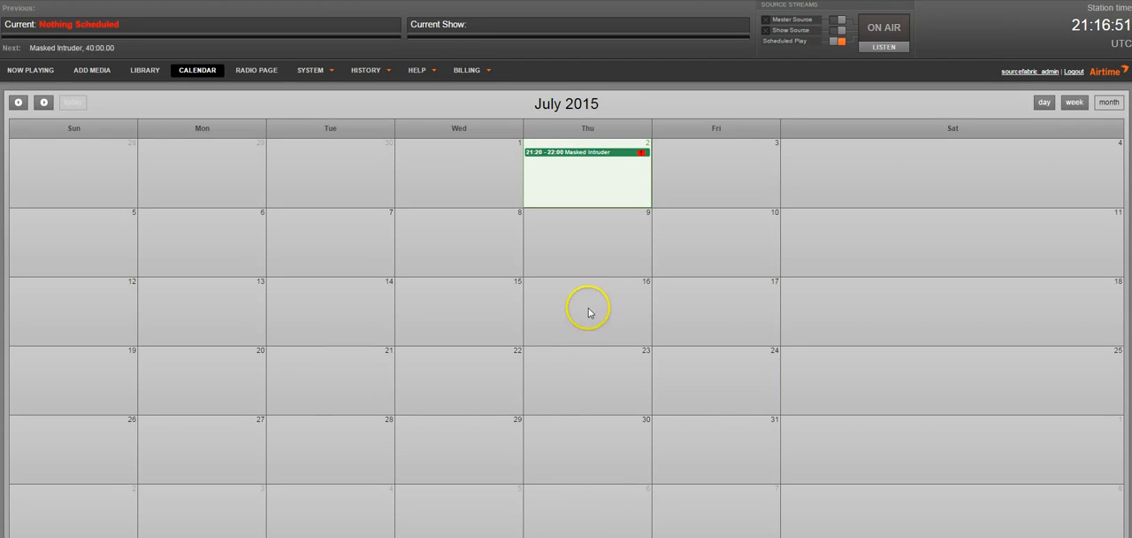
mouse_move(605, 168)
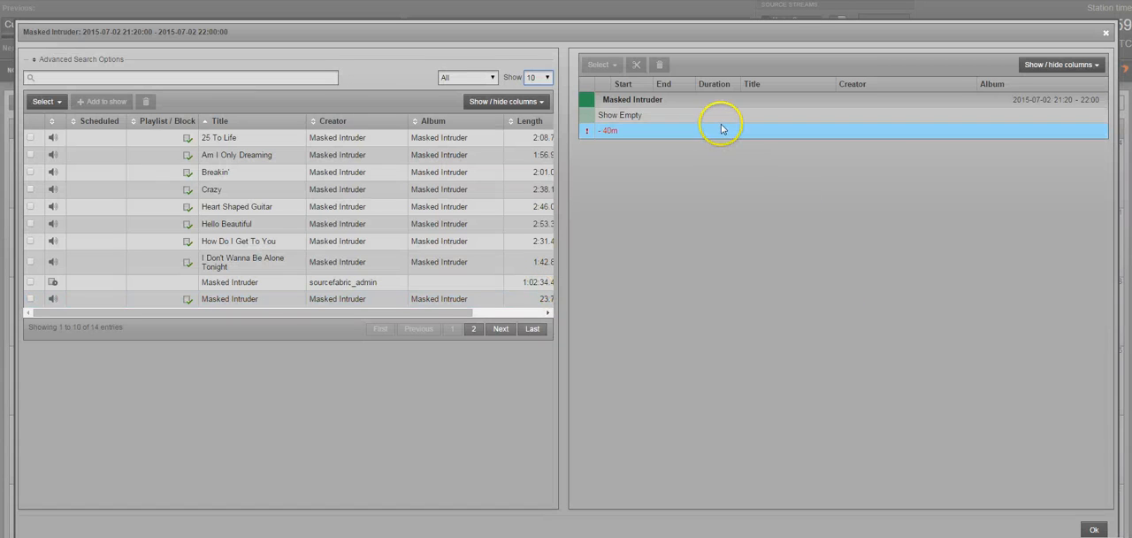
Add the album tracks and the Masked Intruder playlist to the show and close its window.
click(248, 262)
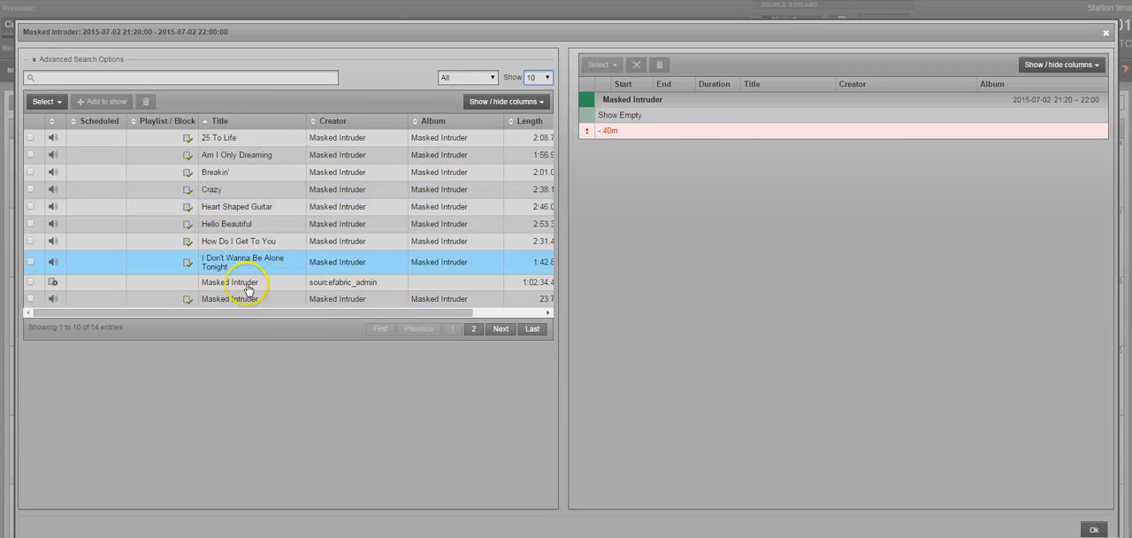
click(231, 297)
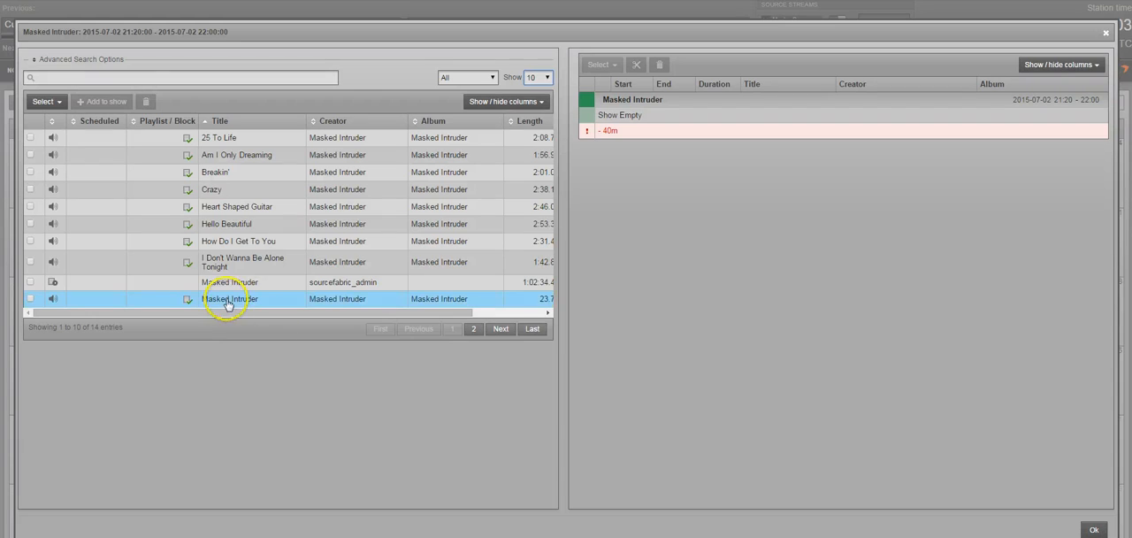
click(247, 281)
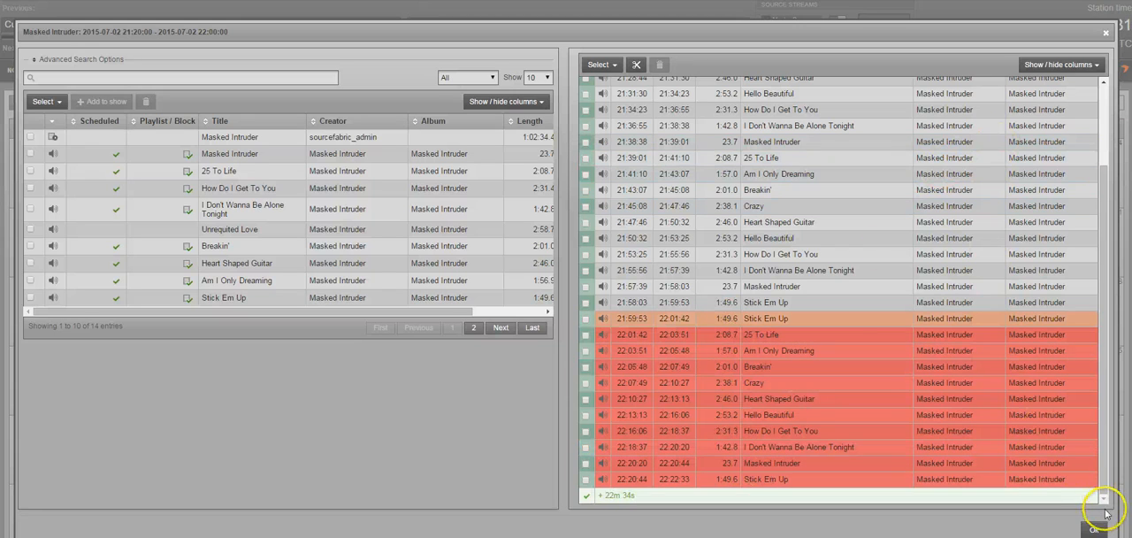
click(1107, 32)
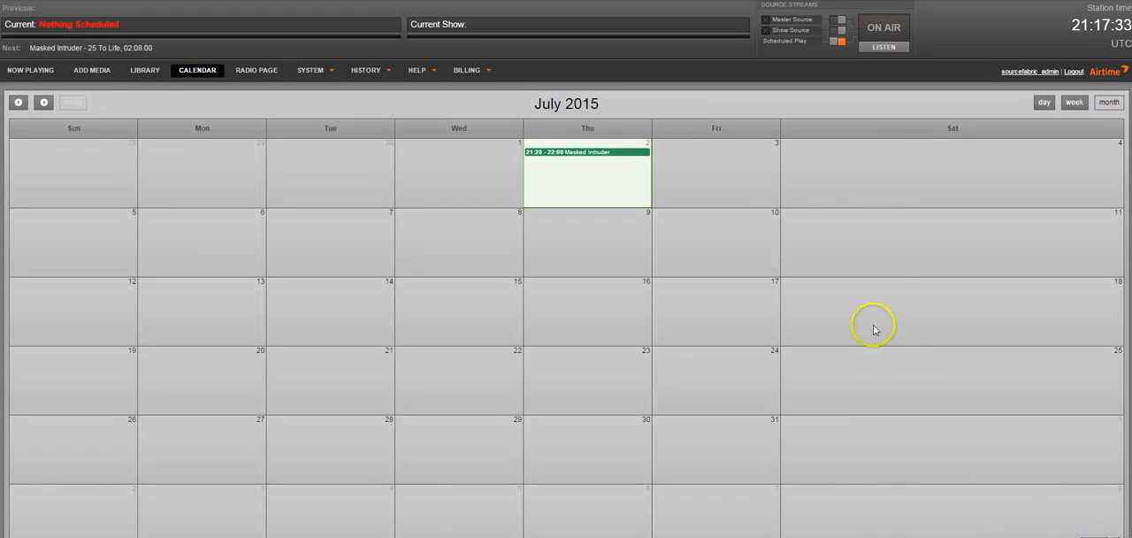
mouse_move(541, 166)
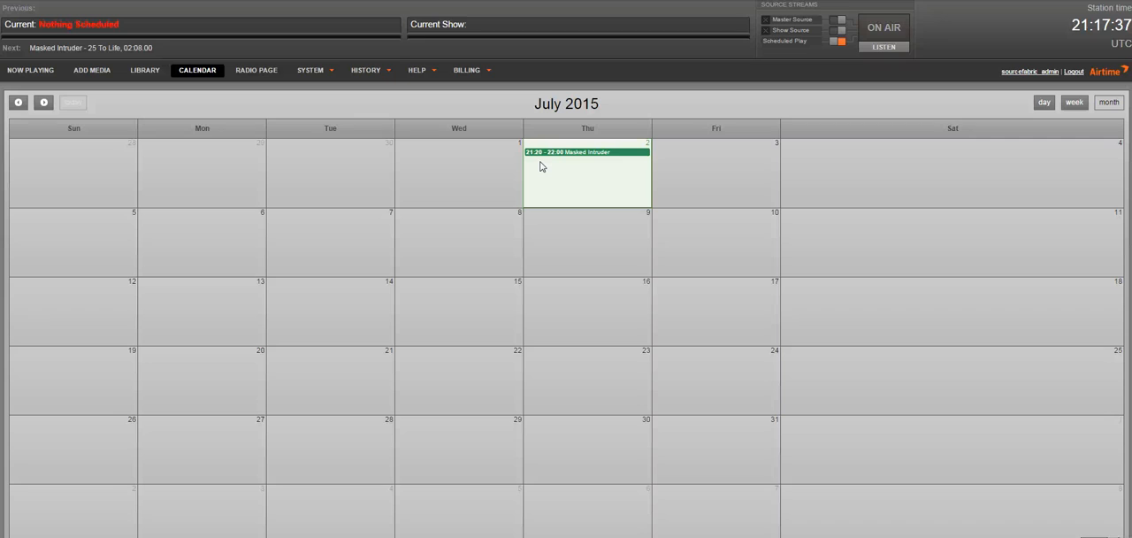
mouse_move(286, 310)
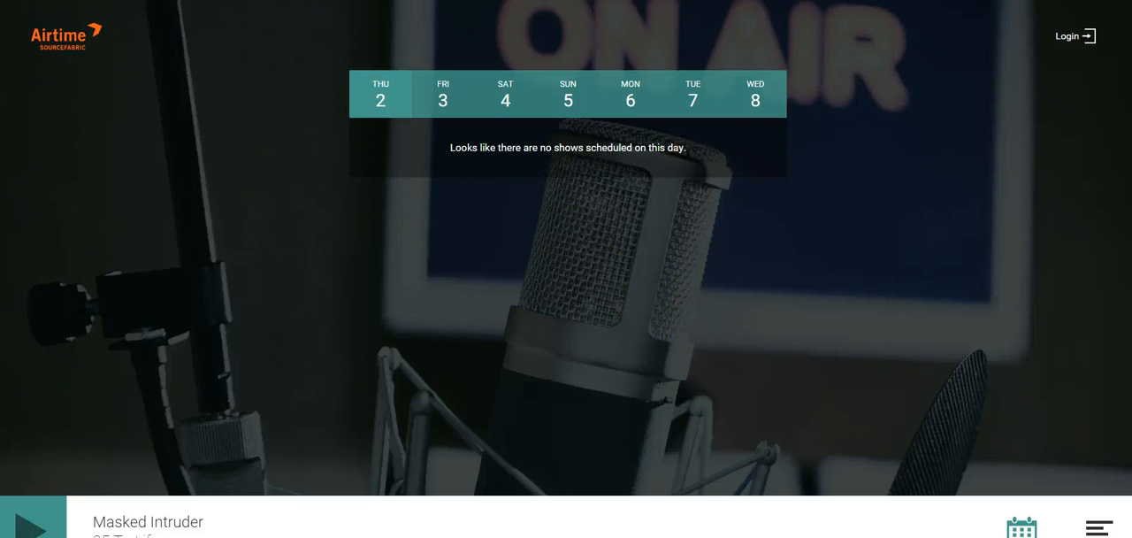
Show Thursday the 2nd's schedule on the radio page and start the live stream player.
click(381, 94)
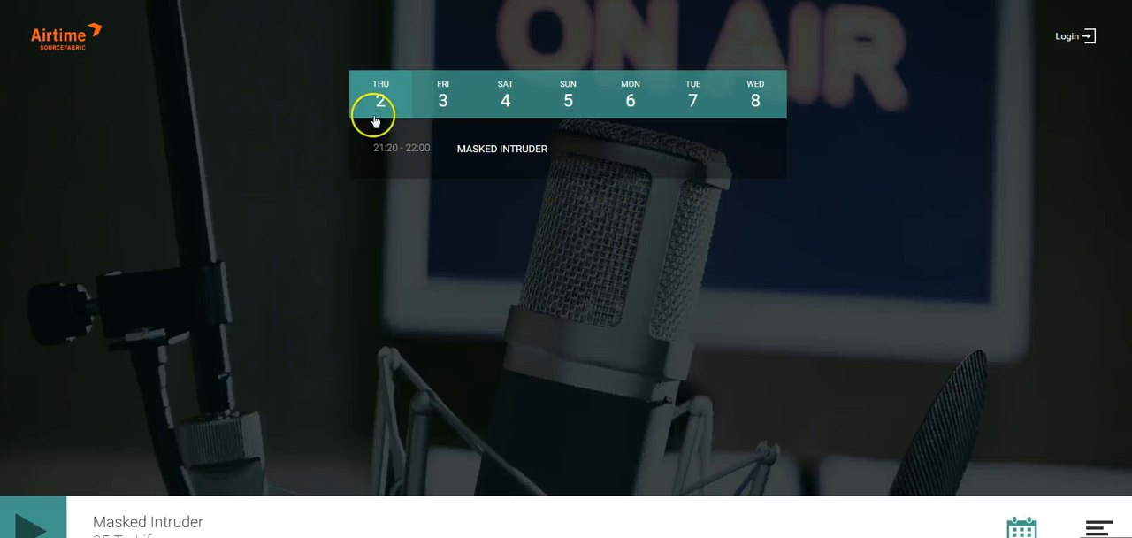
mouse_move(57, 510)
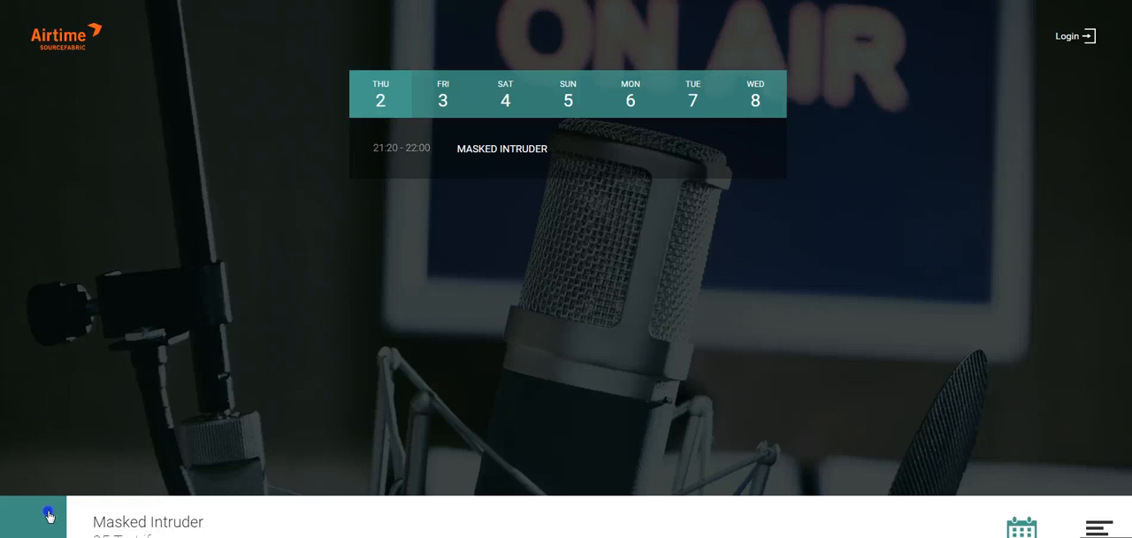
click(37, 518)
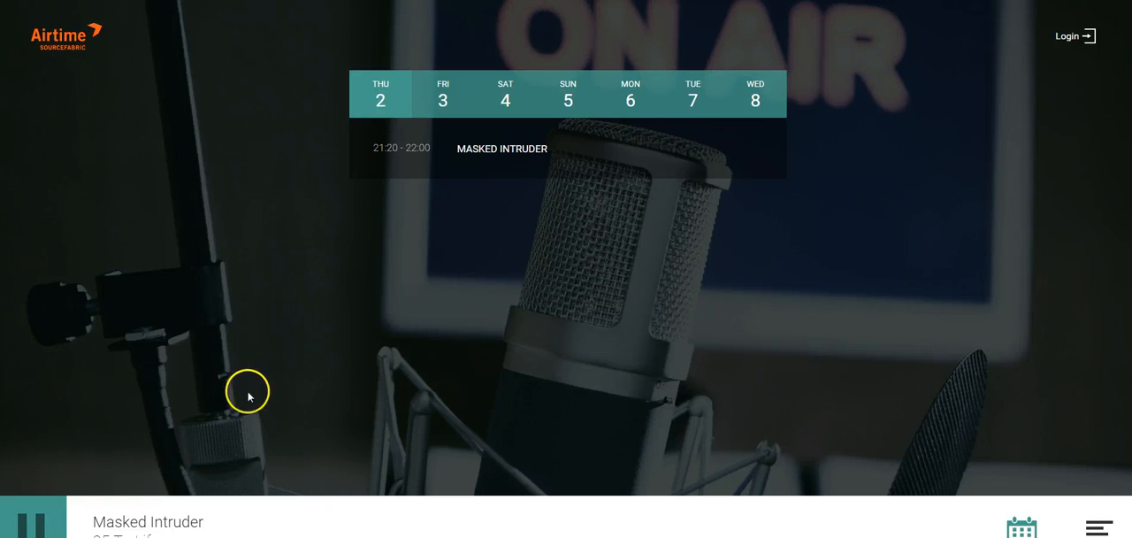
mouse_move(112, 449)
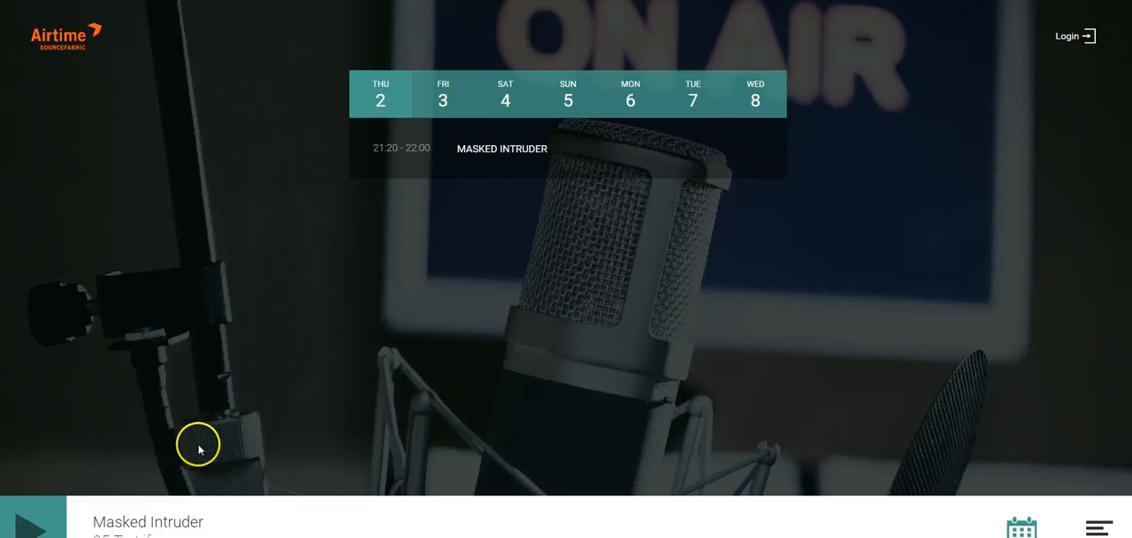
mouse_move(273, 343)
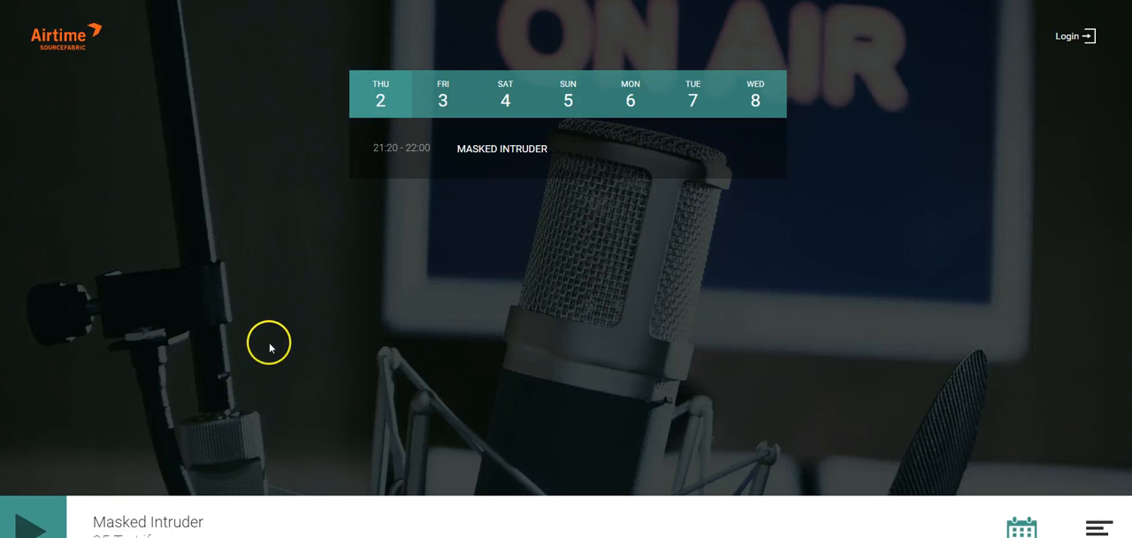
Return to the admin calendar and bring up the Help menu.
click(1067, 36)
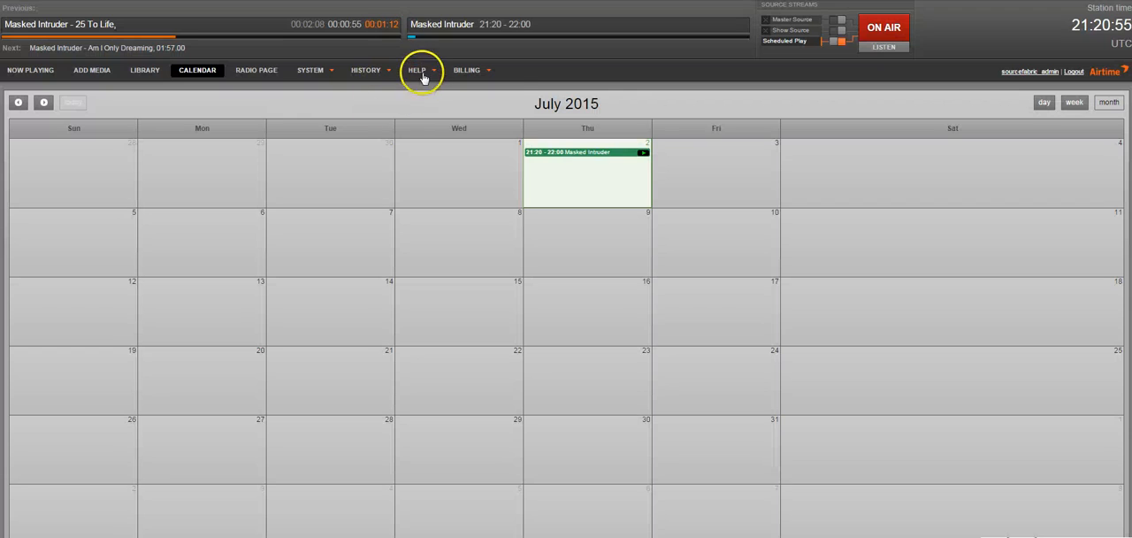
click(417, 71)
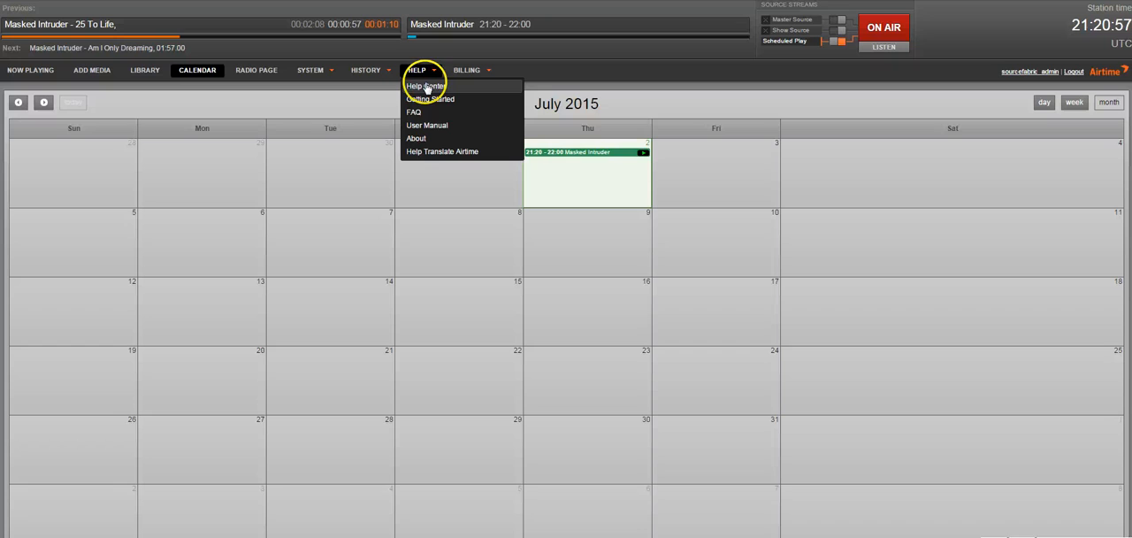